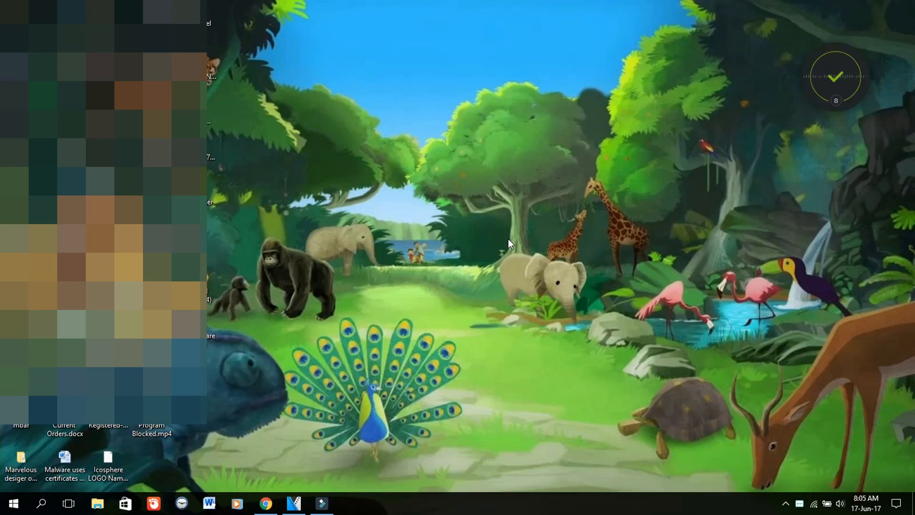
pyautogui.moveTo(498, 243)
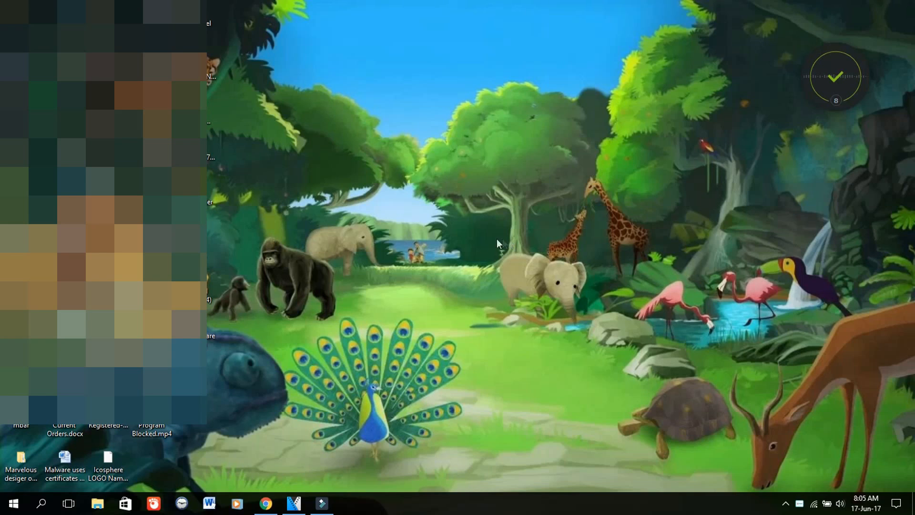
pyautogui.moveTo(324, 267)
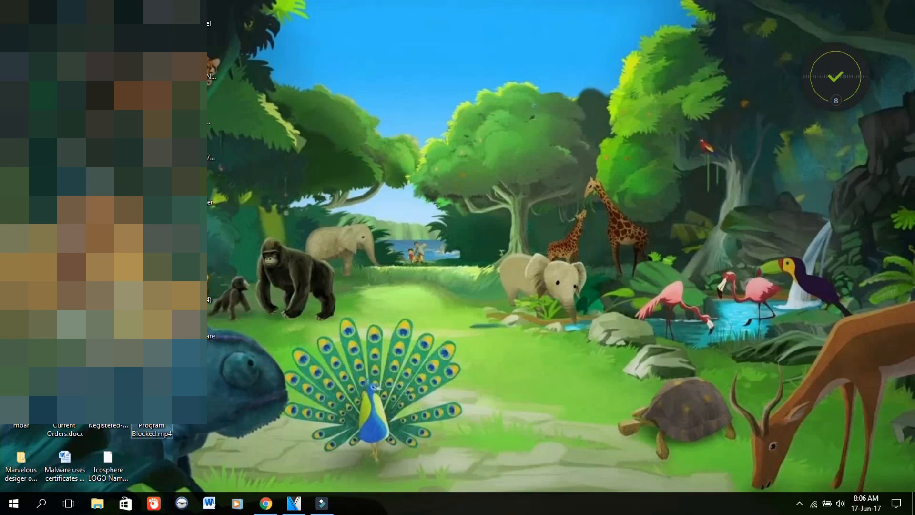
pyautogui.moveTo(417, 300)
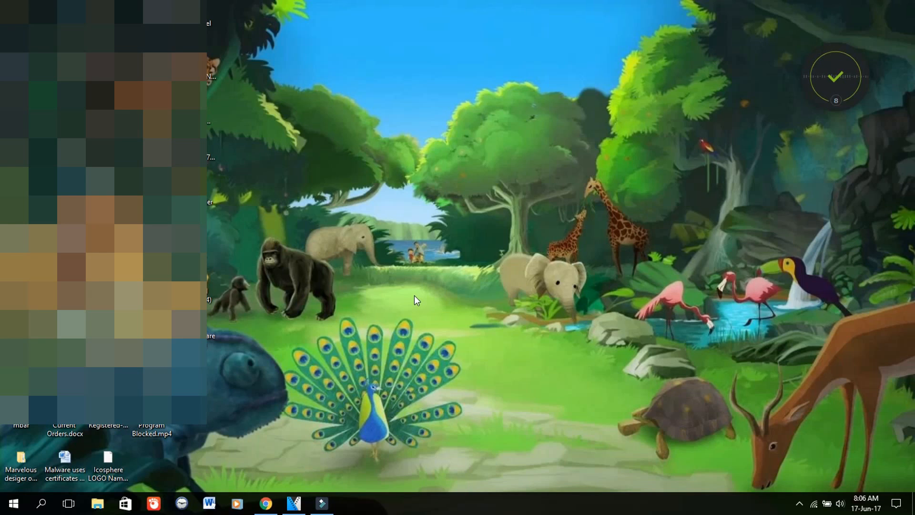
pyautogui.moveTo(358, 377)
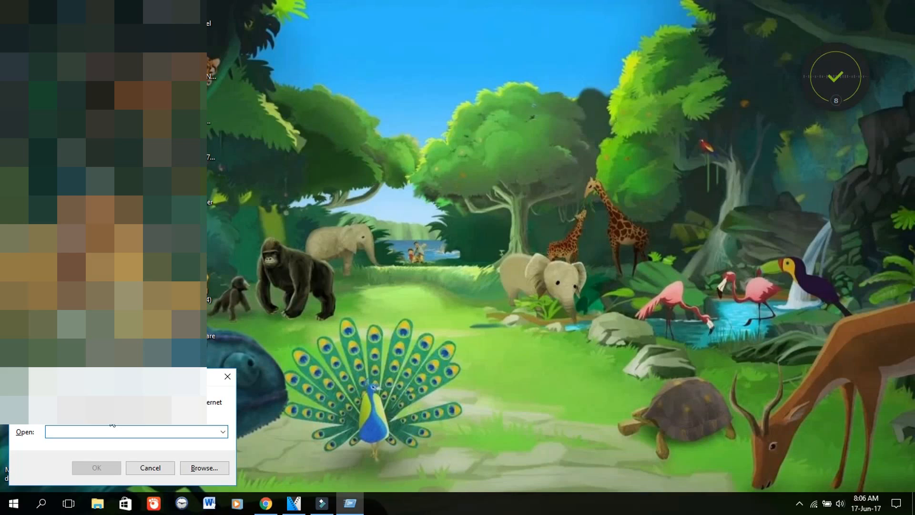
# Run the command 'certmgr.msc' from the Run dialog.
pyautogui.click(135, 431)
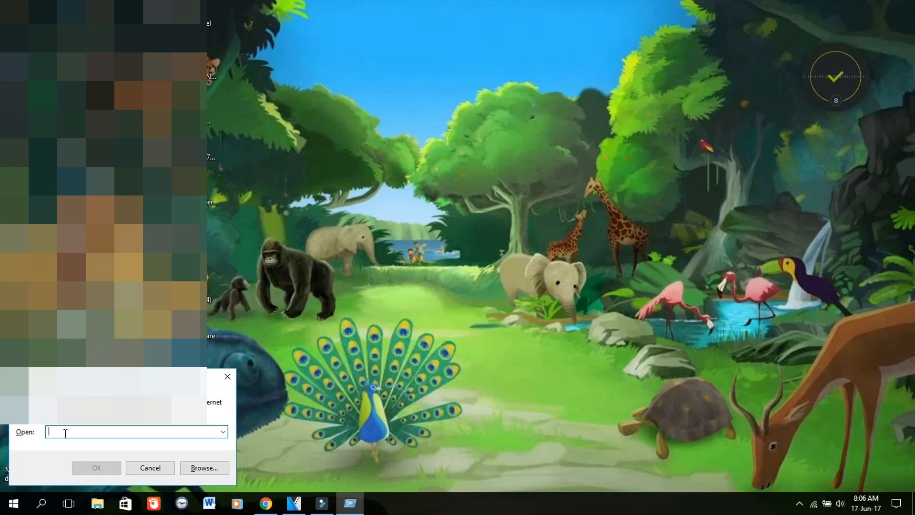
pyautogui.write('cer')
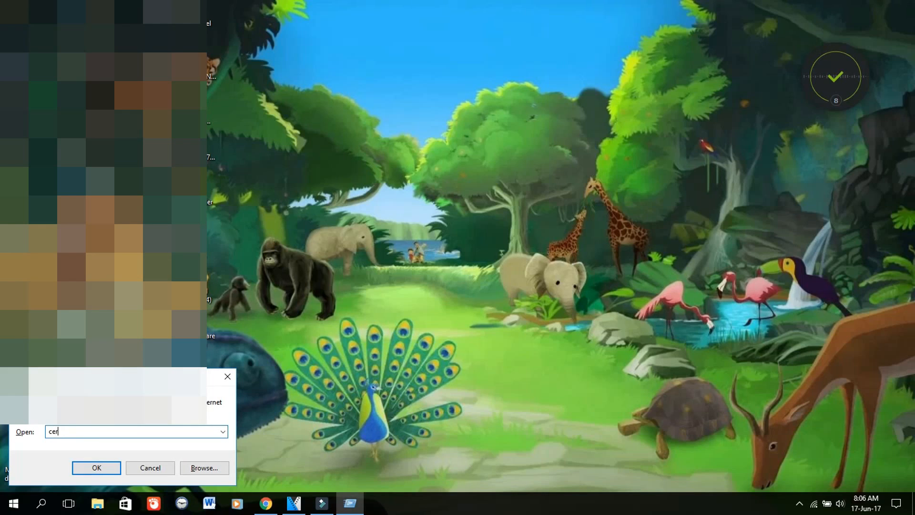
pyautogui.write('tm')
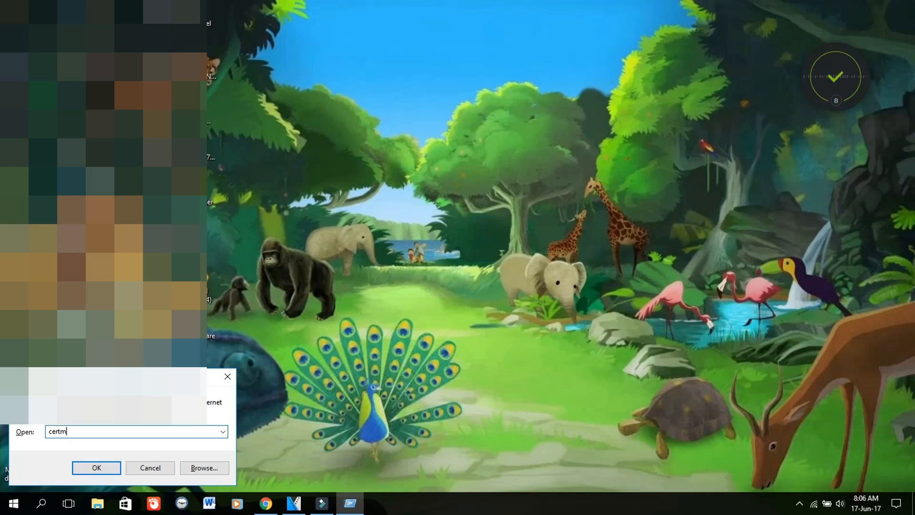
pyautogui.write('gr.')
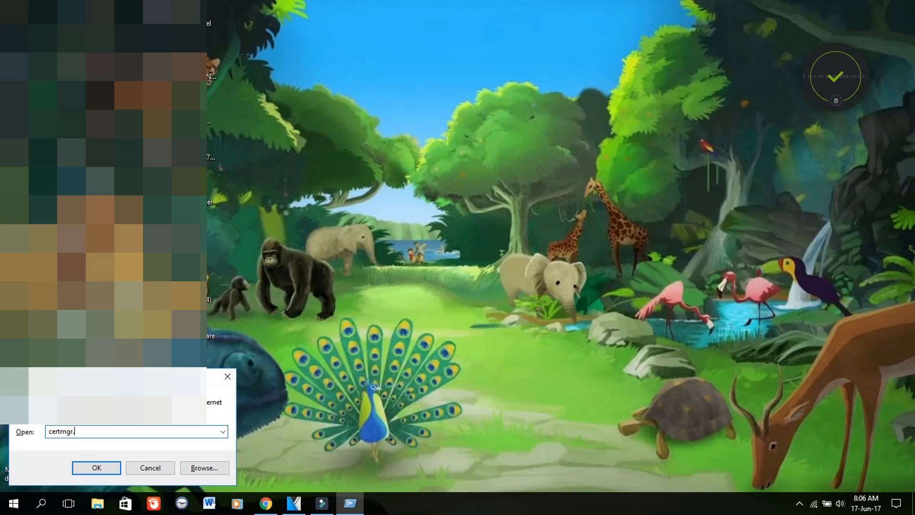
pyautogui.write('msc')
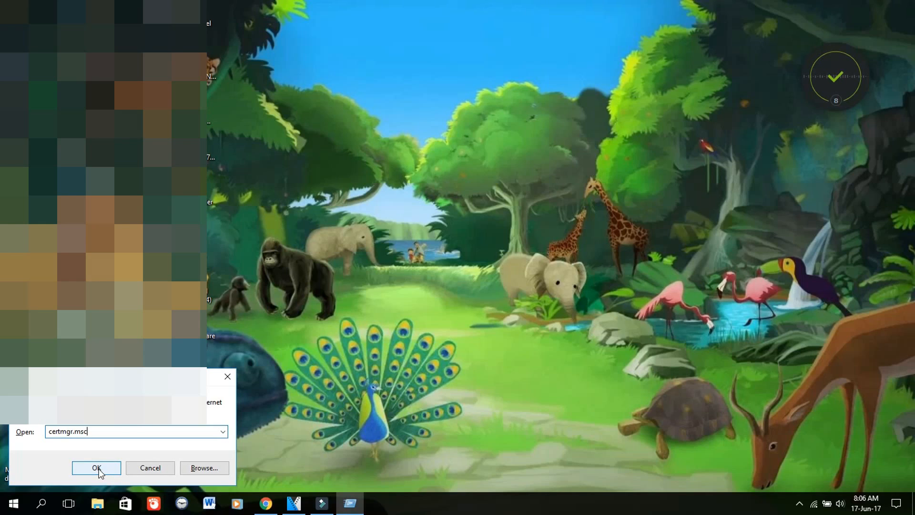
pyautogui.click(96, 467)
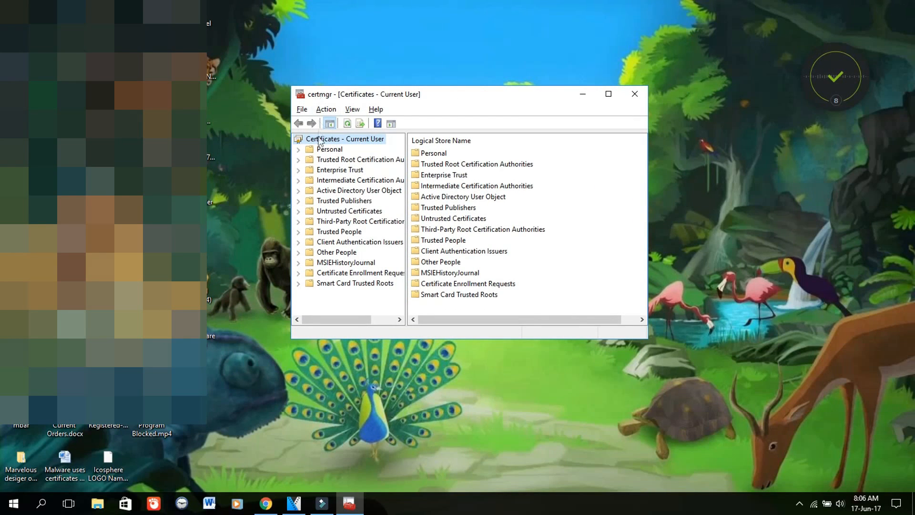
pyautogui.moveTo(341, 216)
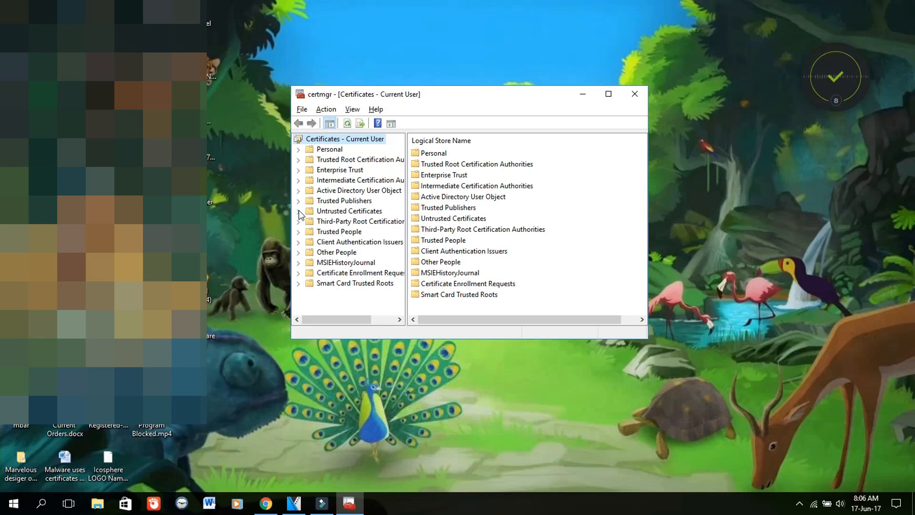
# Expand Untrusted Certificates and view its Certificate Trust List with the Disallowed List entry.
pyautogui.click(298, 211)
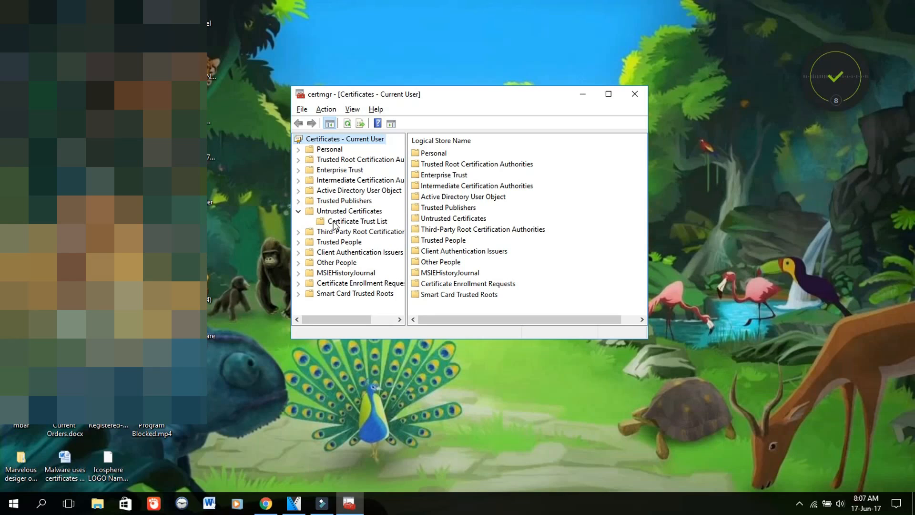
pyautogui.click(356, 220)
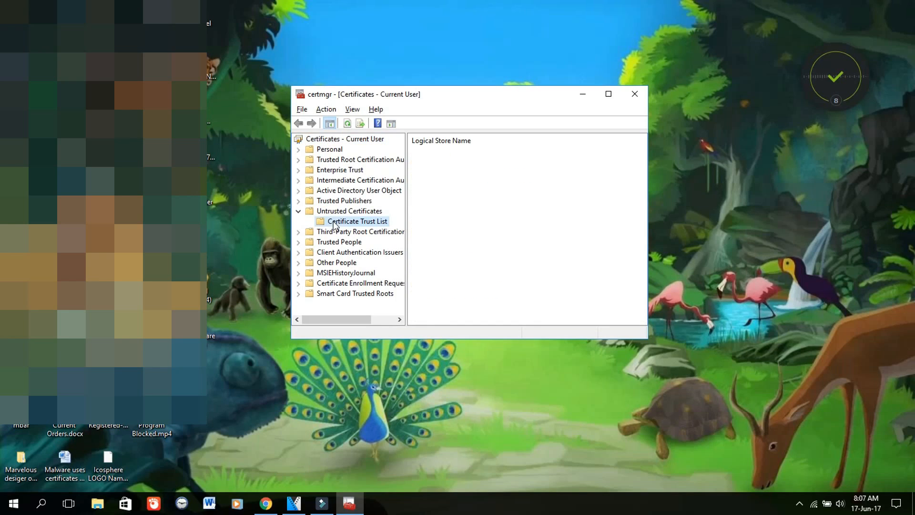
pyautogui.click(357, 220)
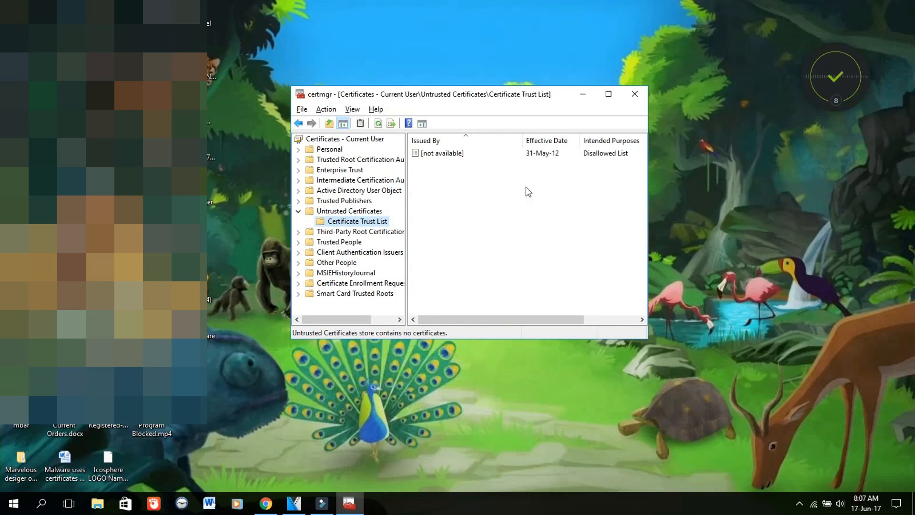
pyautogui.moveTo(542, 212)
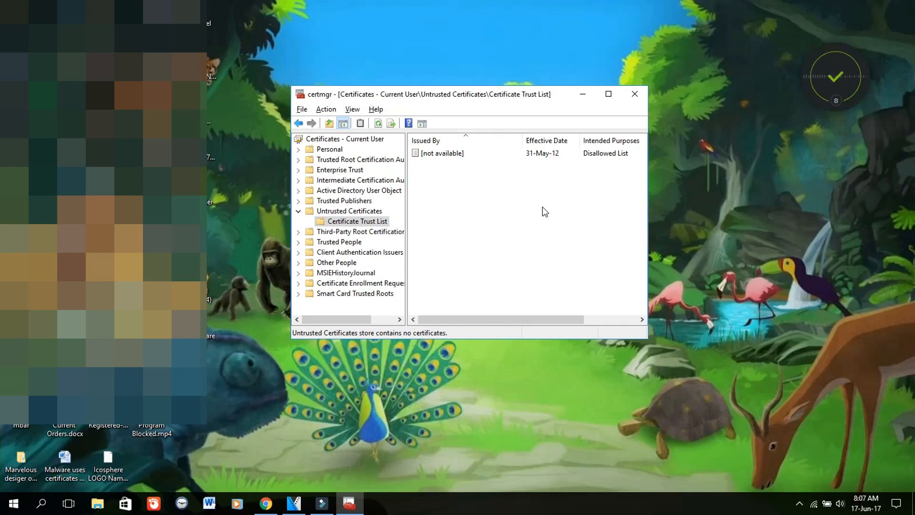
pyautogui.moveTo(496, 180)
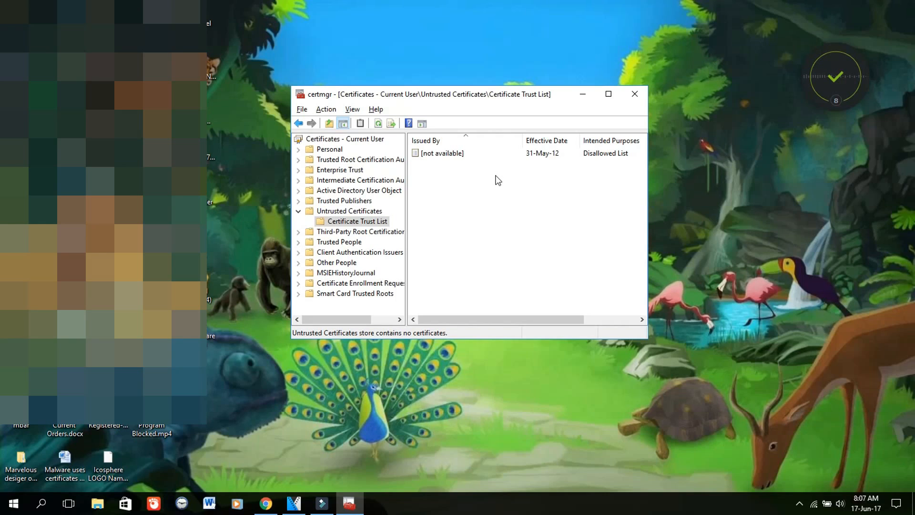
pyautogui.moveTo(530, 215)
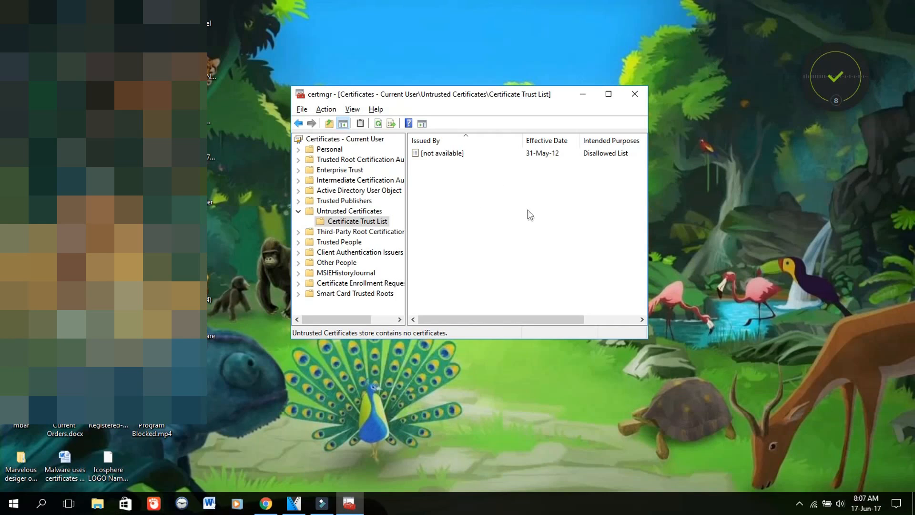
pyautogui.moveTo(504, 260)
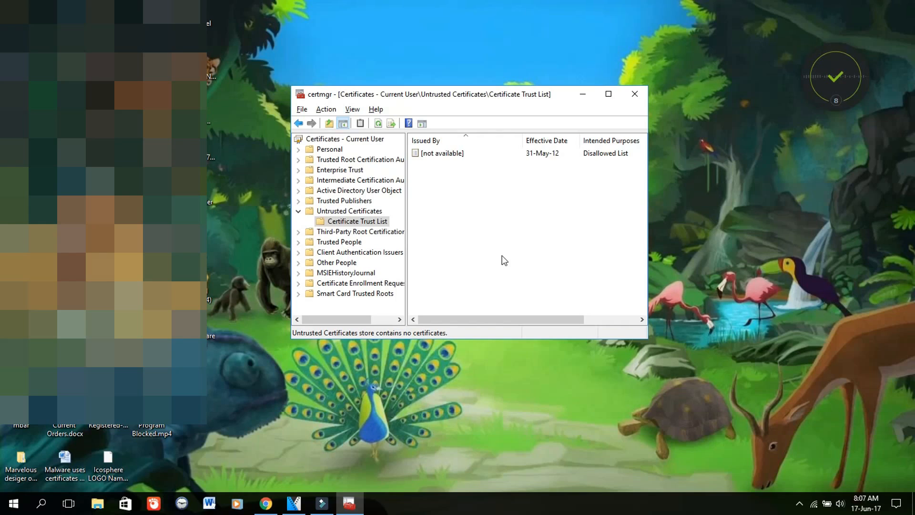
pyautogui.moveTo(518, 204)
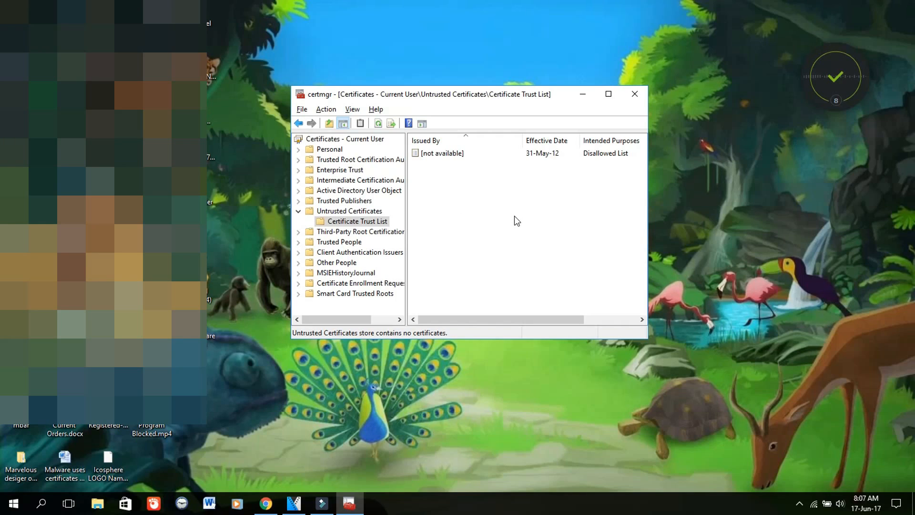
pyautogui.moveTo(544, 252)
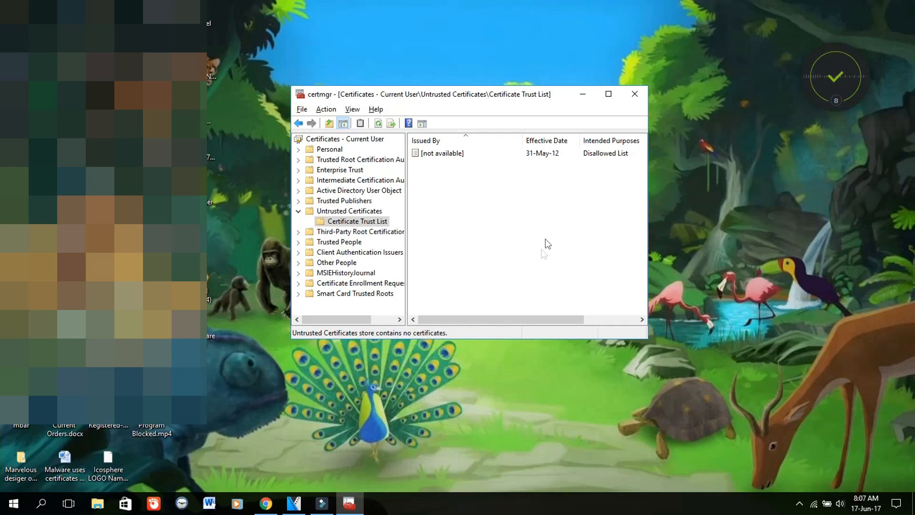
pyautogui.moveTo(510, 220)
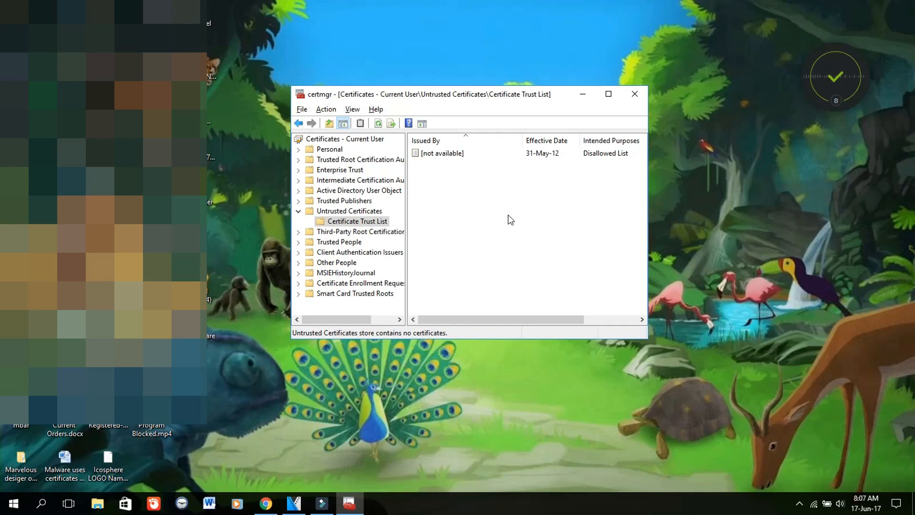
pyautogui.moveTo(267, 260)
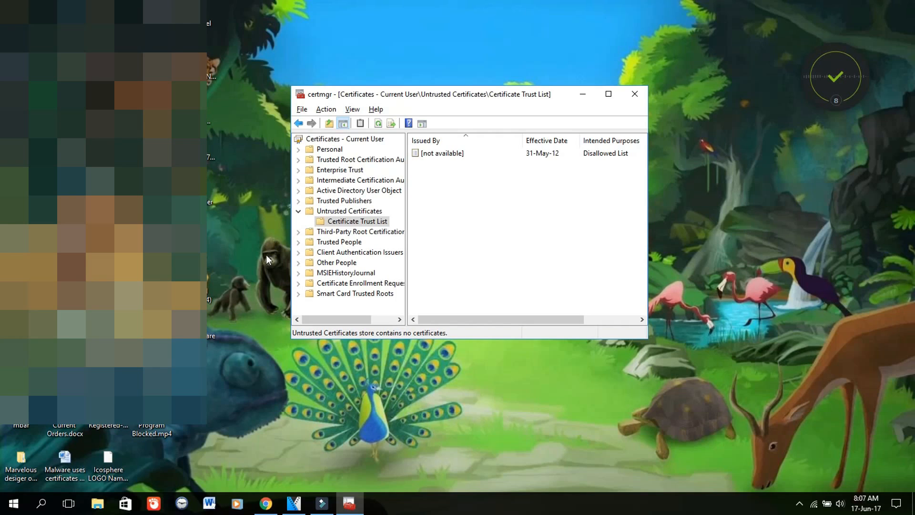
pyautogui.moveTo(455, 98)
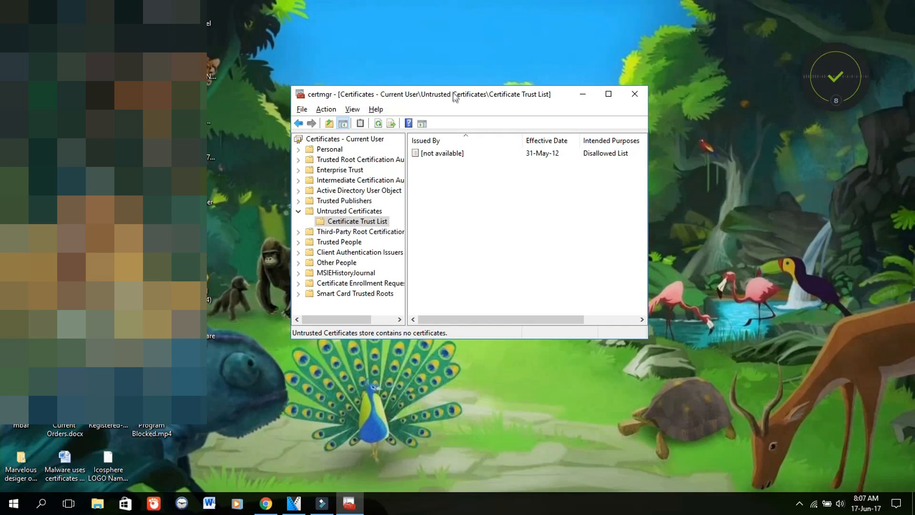
# Move the Certificates console up and close it, bringing up Bitdefender agent's UAC prompt.
pyautogui.moveTo(429, 94); pyautogui.dragTo(467, 62)
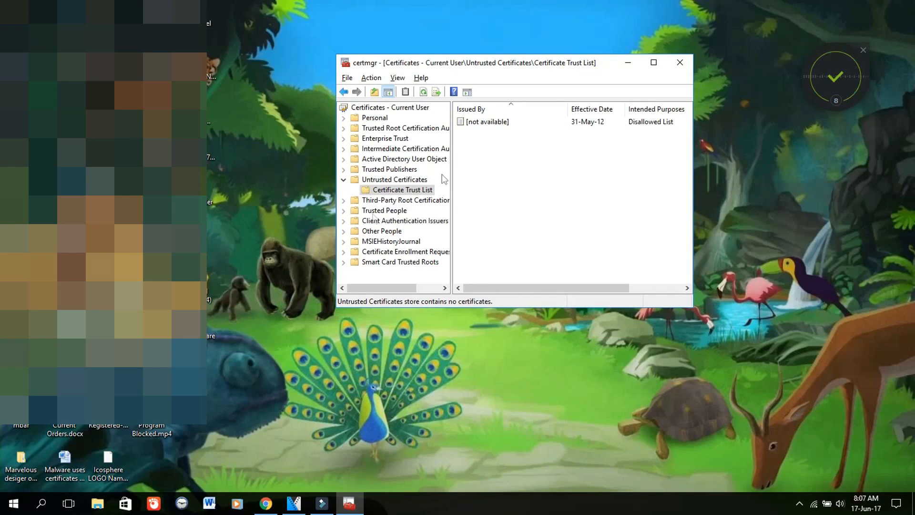
pyautogui.moveTo(621, 41)
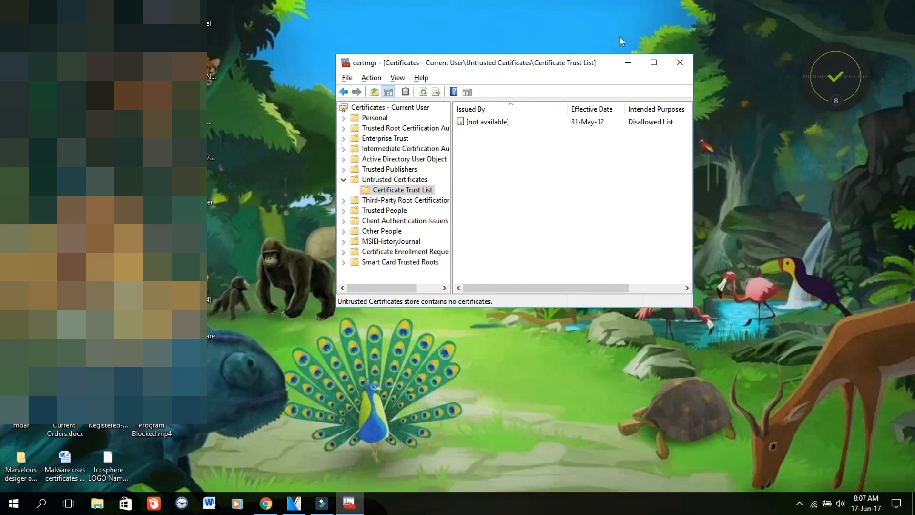
pyautogui.click(678, 62)
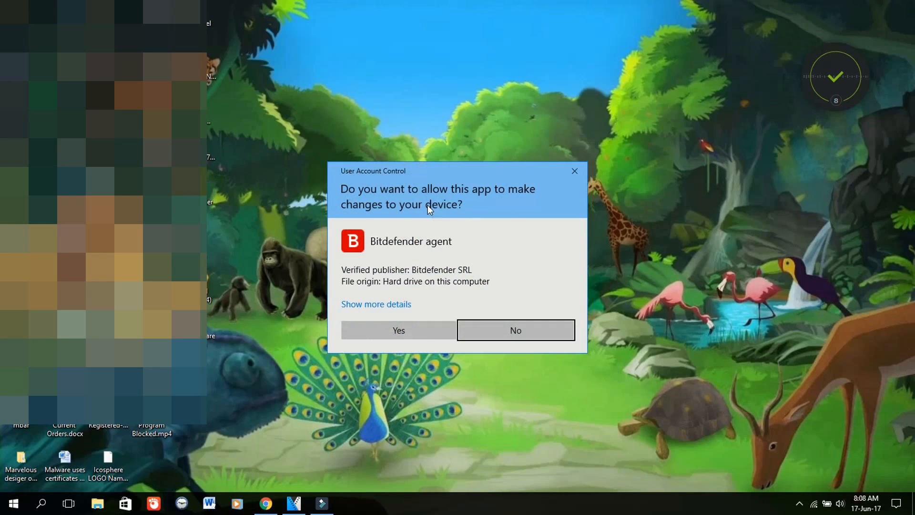
# Approve the Bitdefender agent UAC prompt so Bitdefender Total Security 2017 opens.
pyautogui.click(398, 330)
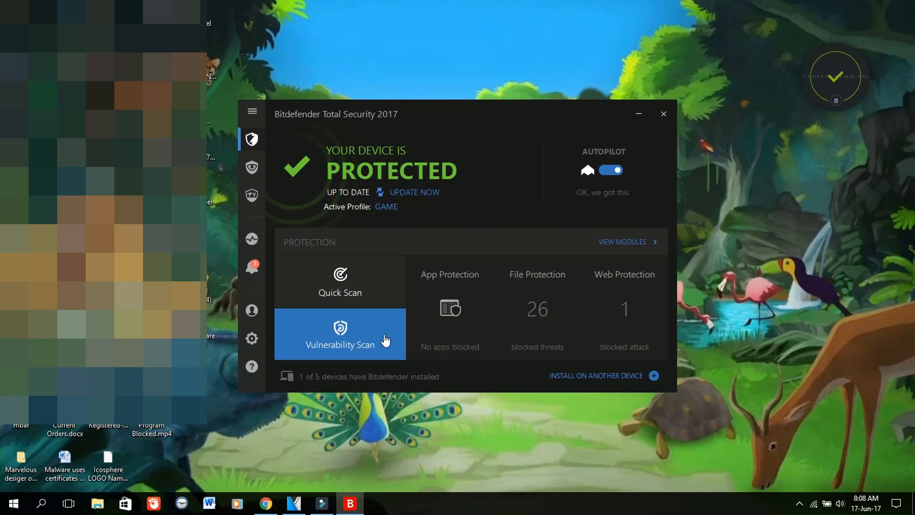
pyautogui.moveTo(475, 171)
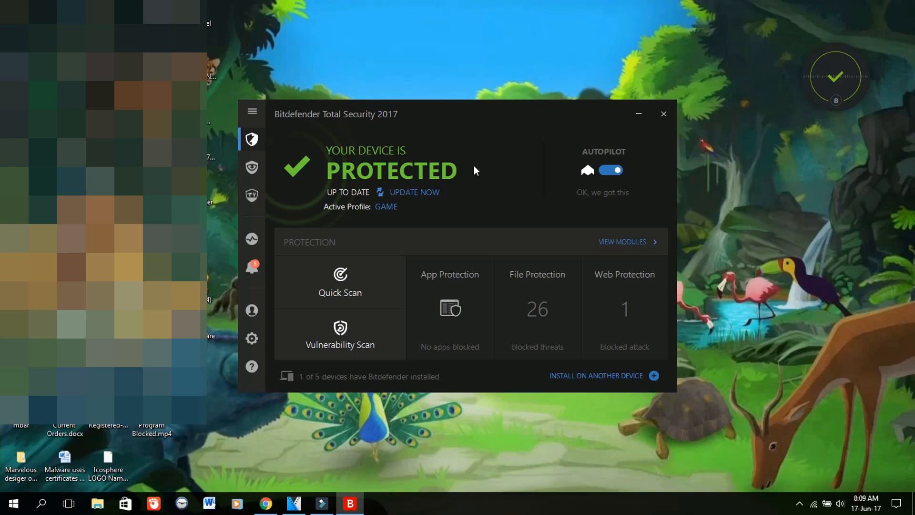
pyautogui.moveTo(667, 125)
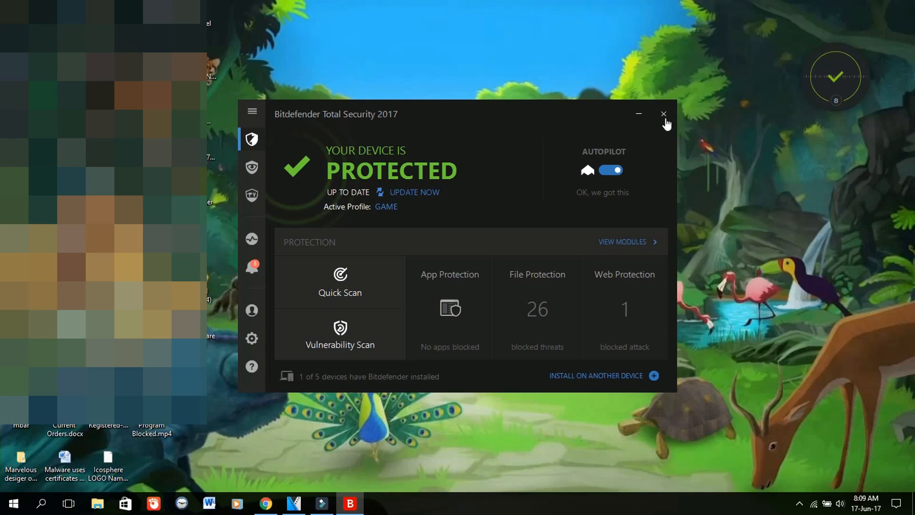
pyautogui.moveTo(723, 130)
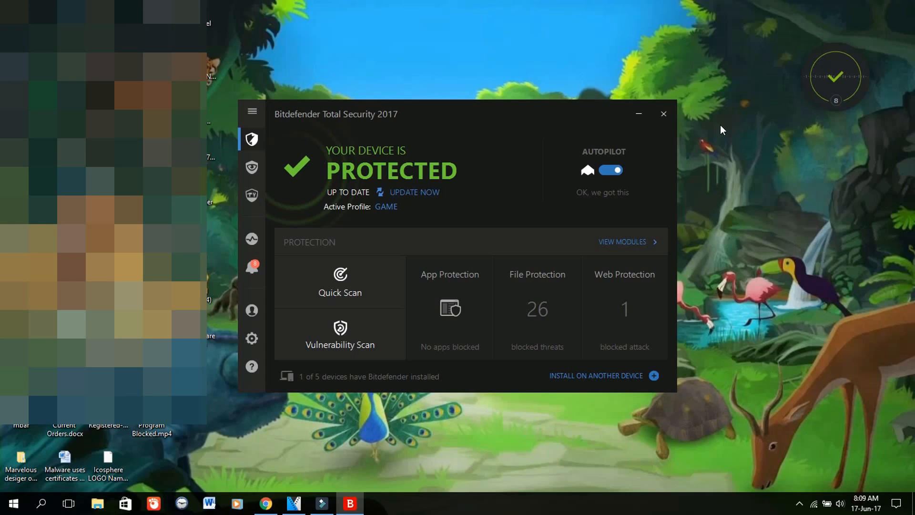
pyautogui.moveTo(667, 117)
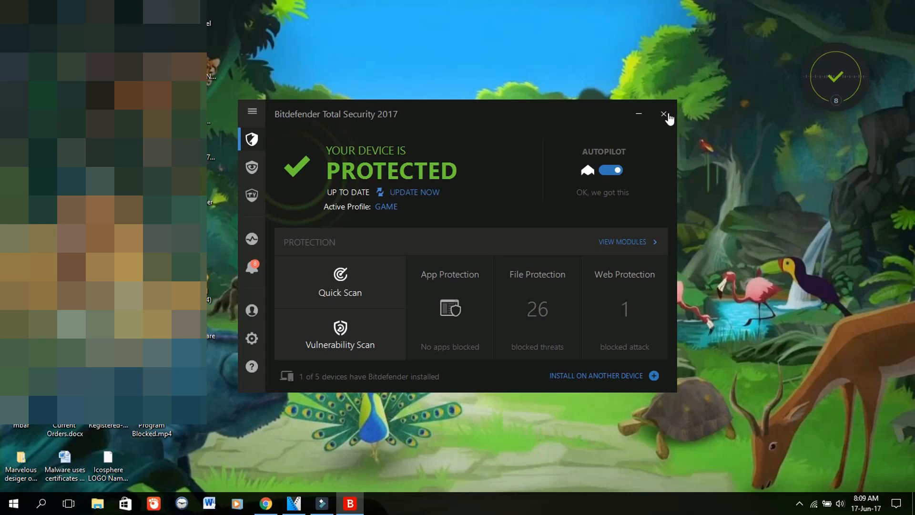
# Close the Bitdefender Total Security 2017 window, leaving an empty desktop.
pyautogui.click(663, 114)
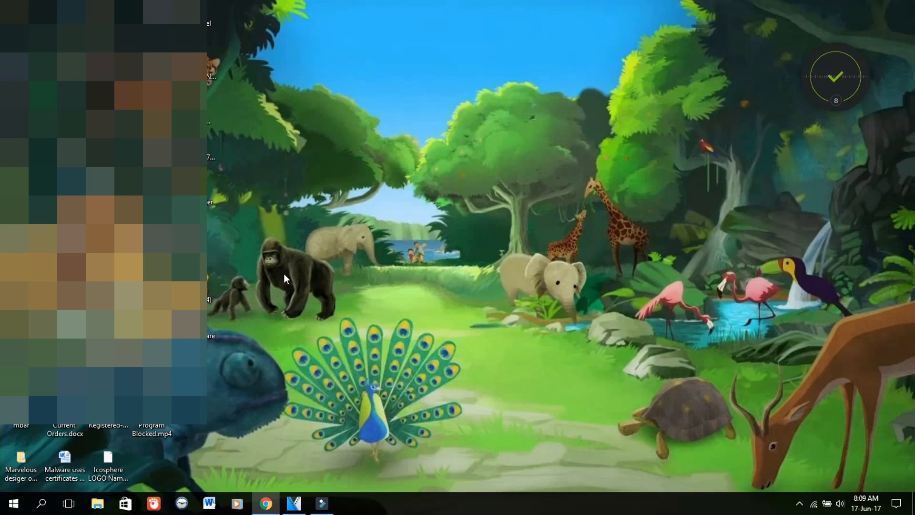
pyautogui.moveTo(570, 285)
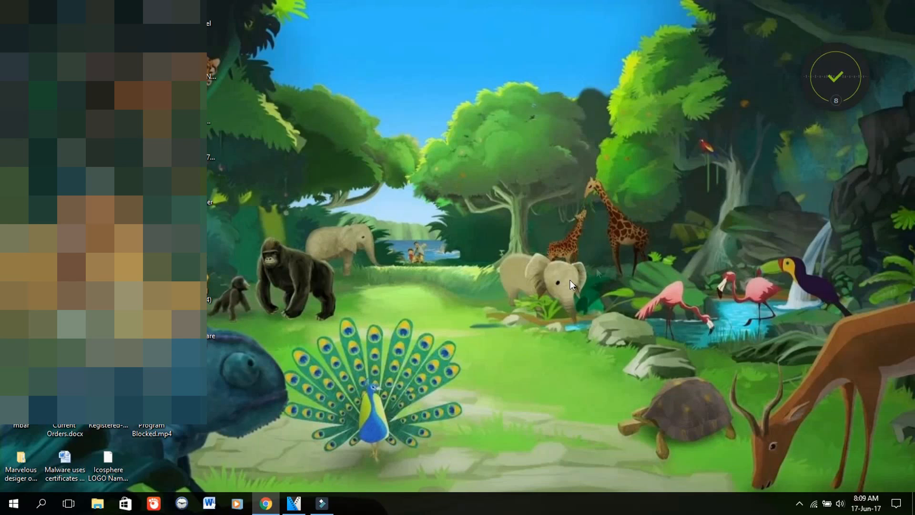
pyautogui.moveTo(739, 270)
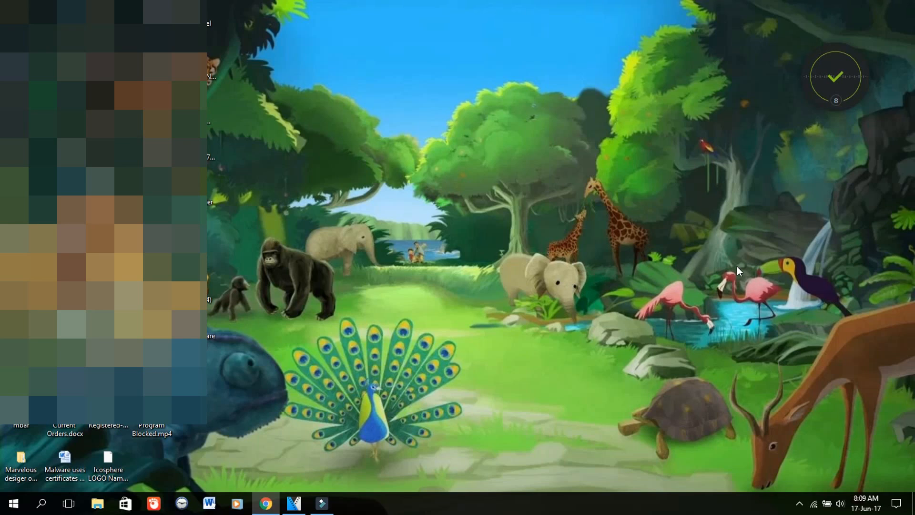